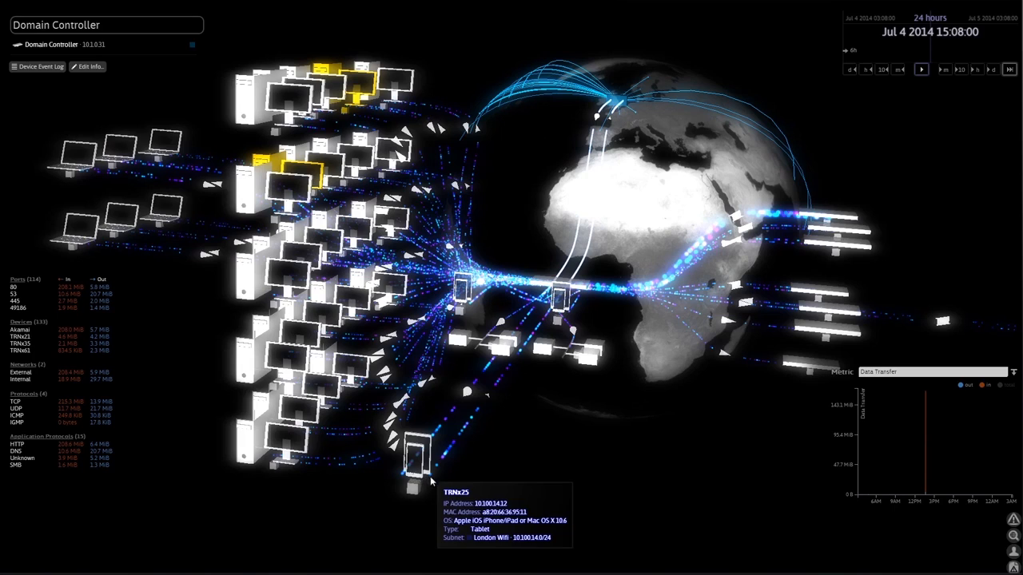
mouse_move(639, 438)
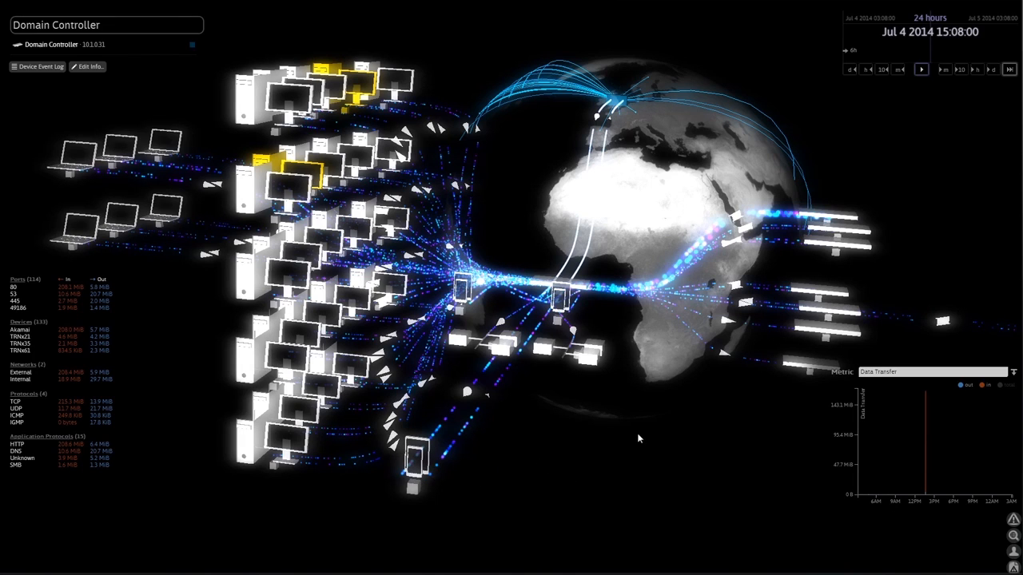
mouse_move(583, 290)
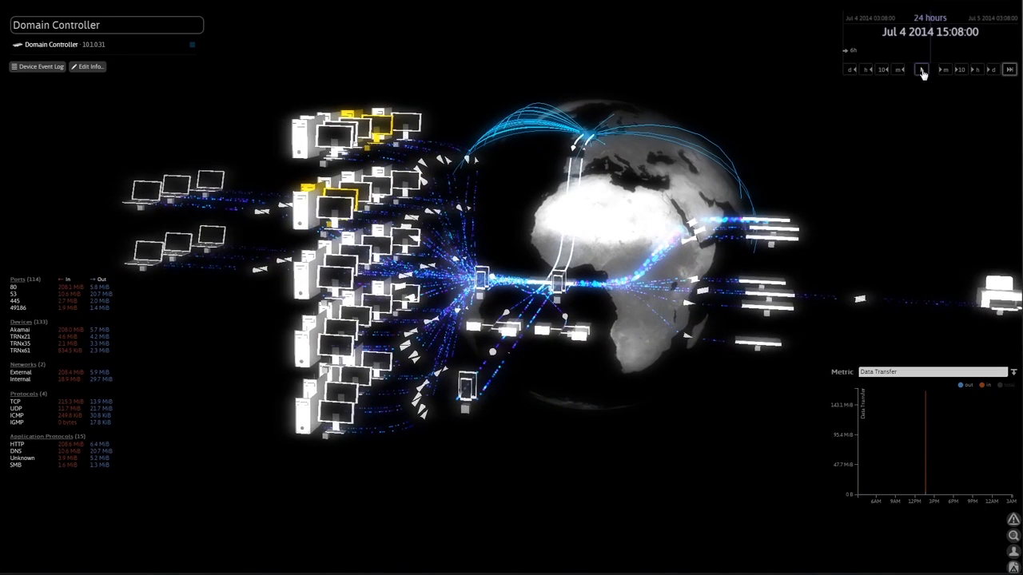
Start timeline playback of the Domain Controller's traffic flows around the globe.
click(921, 69)
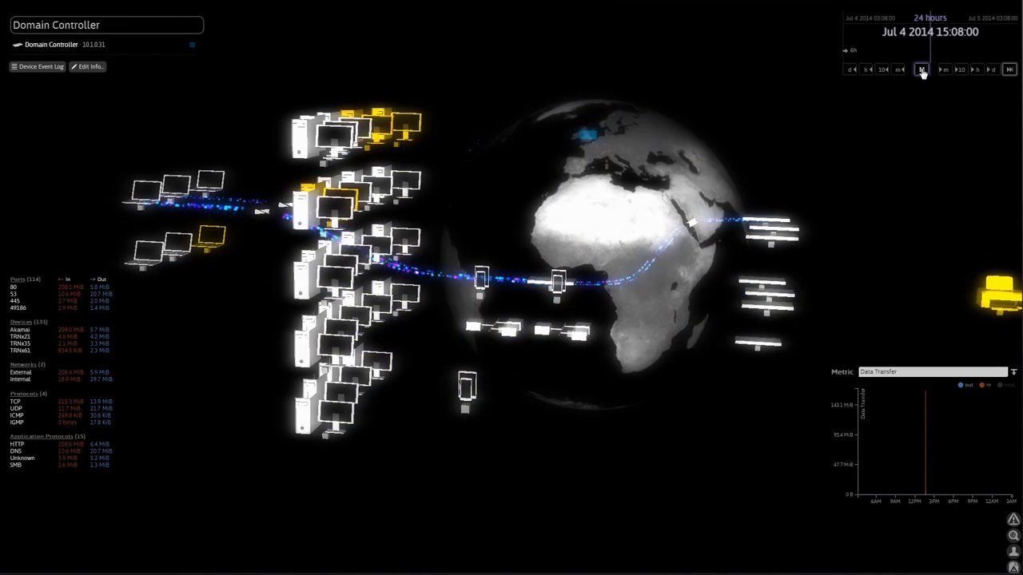